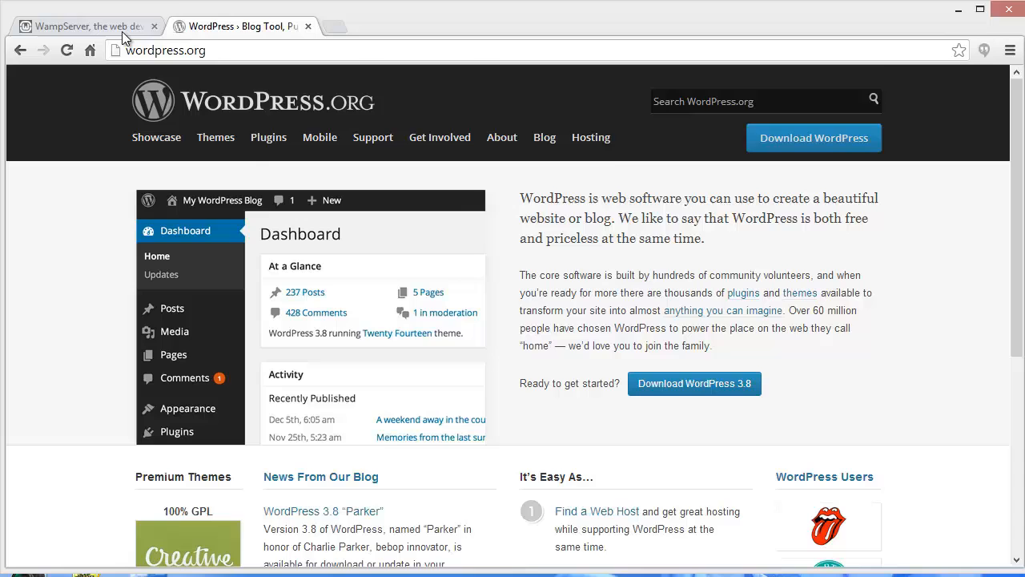
Bring the wampserver.com page to the front instead of the WordPress.org site.
left_click(80, 26)
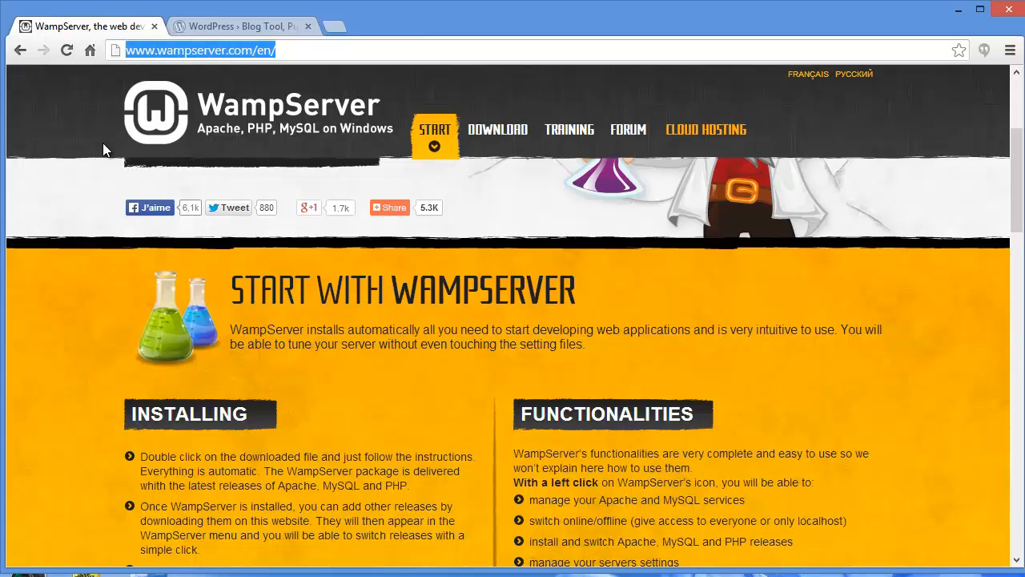
Scroll the wampserver.com page to its DOWNLOADS section listing the packages.
scroll("down", 3)
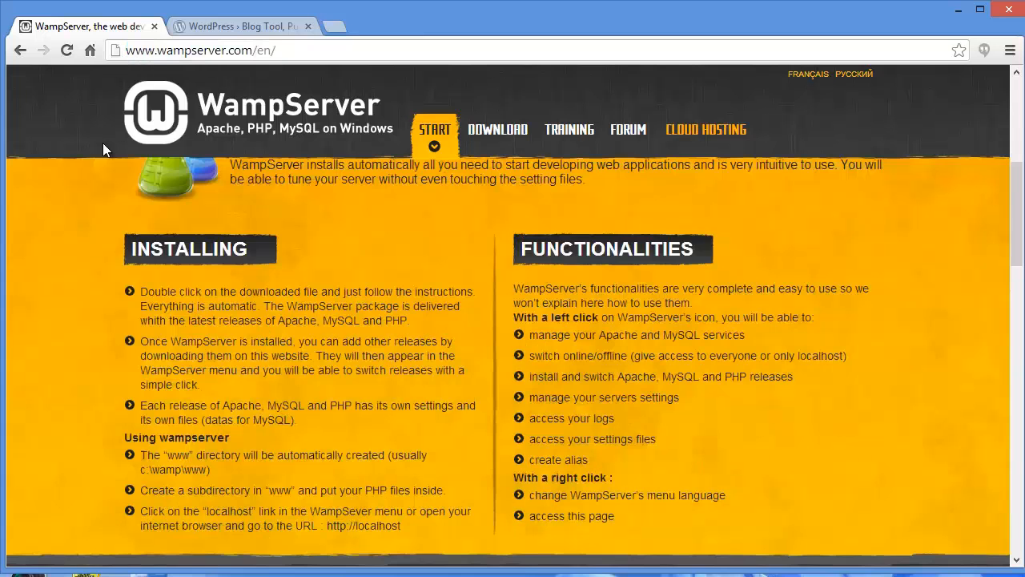
mouse_move(448, 233)
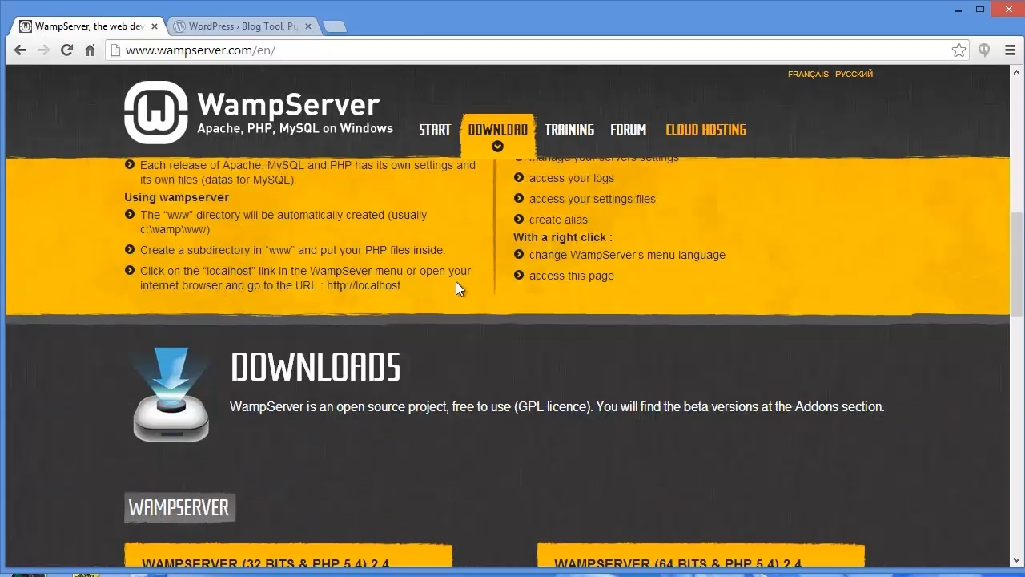
scroll("down", 3)
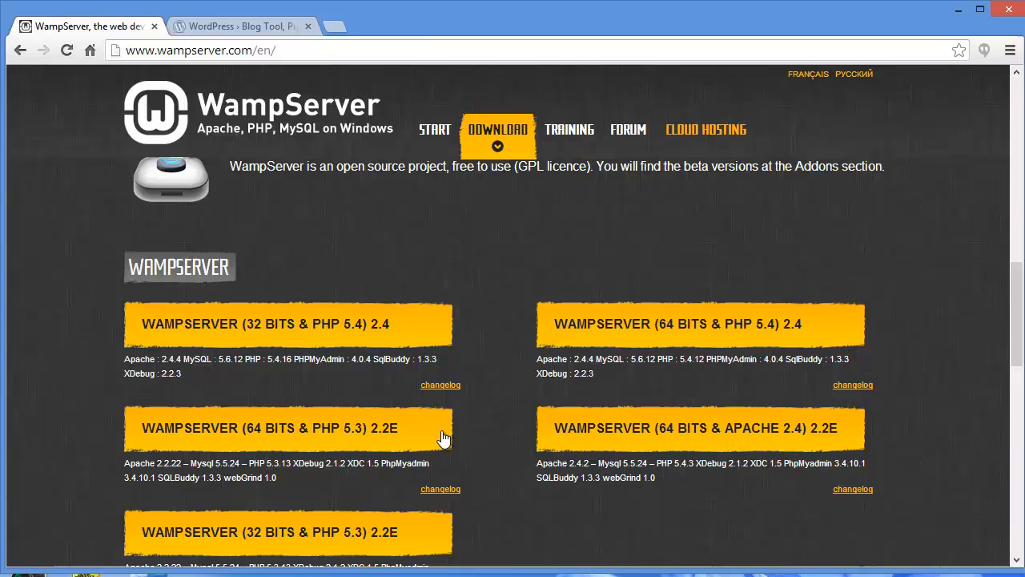
mouse_move(420, 432)
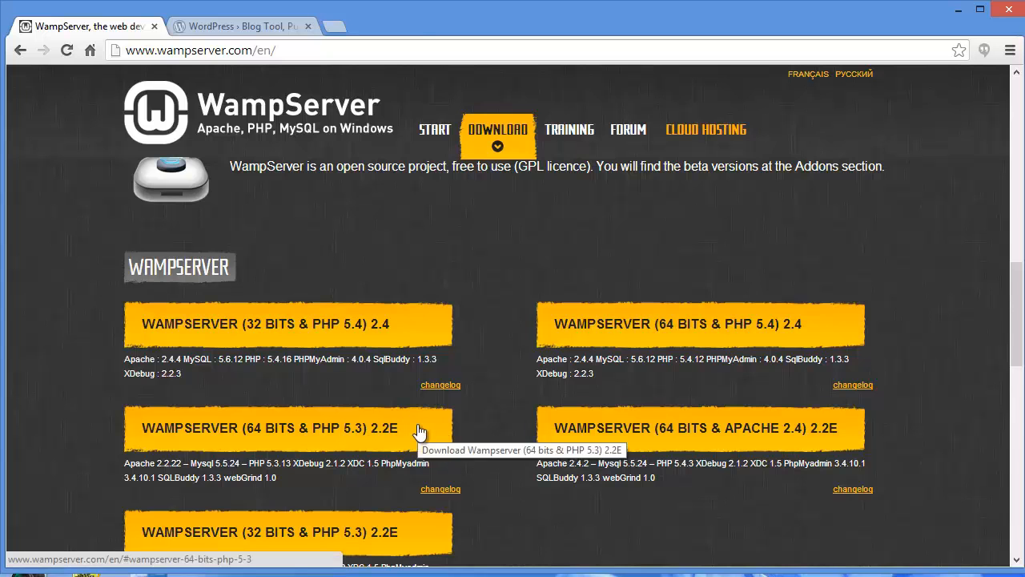
scroll("up", 3)
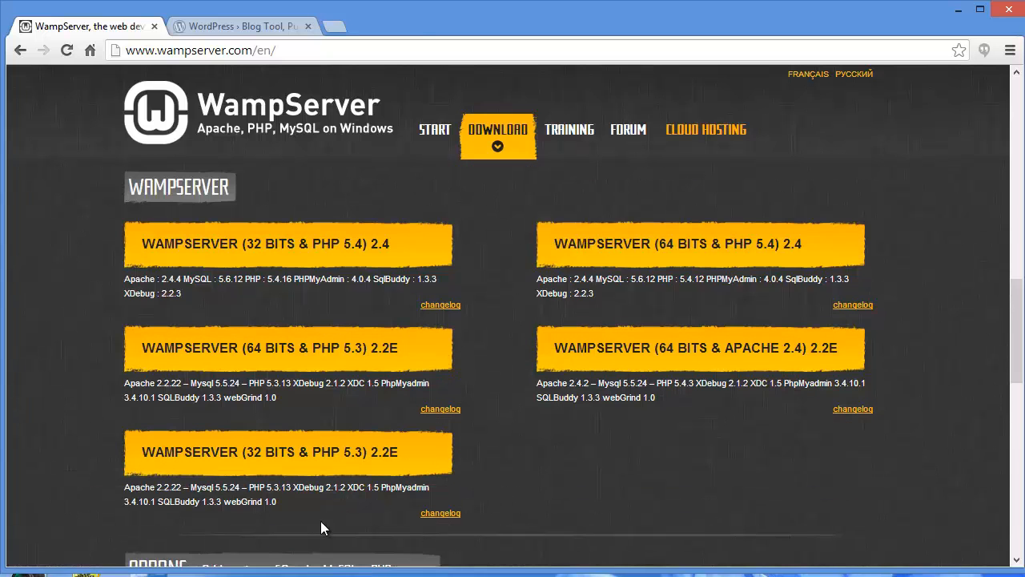
mouse_move(290, 468)
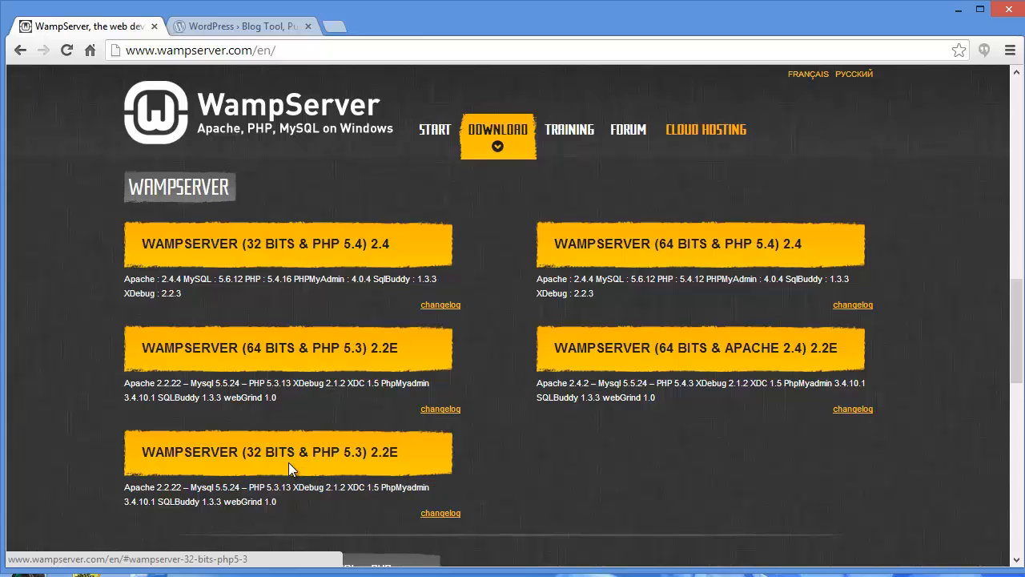
Download the WAMPSERVER (32 BITS & PHP 5.3) 2.2E installer directly from SourceForge to the desktop.
left_click(287, 451)
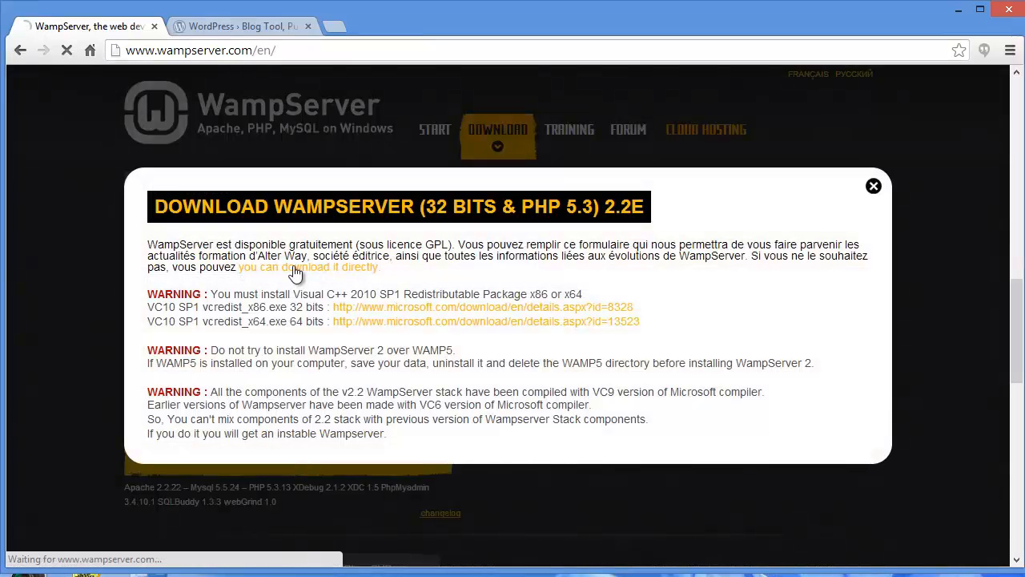
left_click(308, 266)
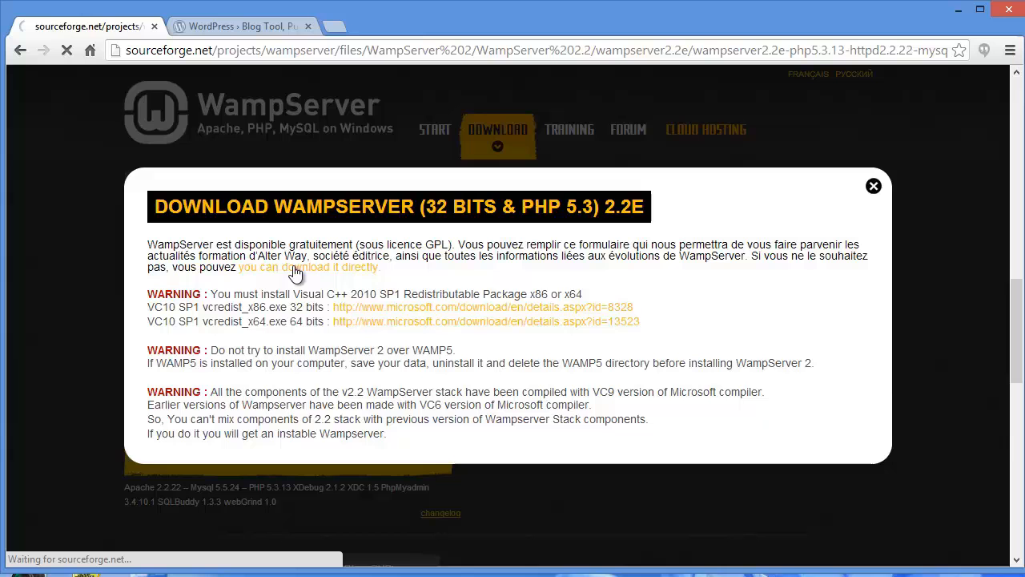
left_click(308, 266)
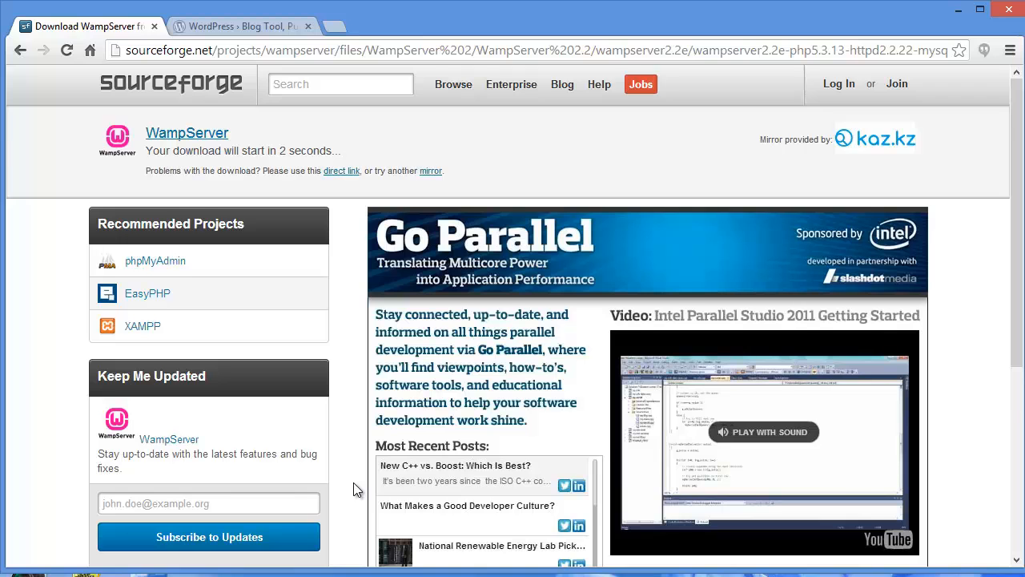
scroll("down", 3)
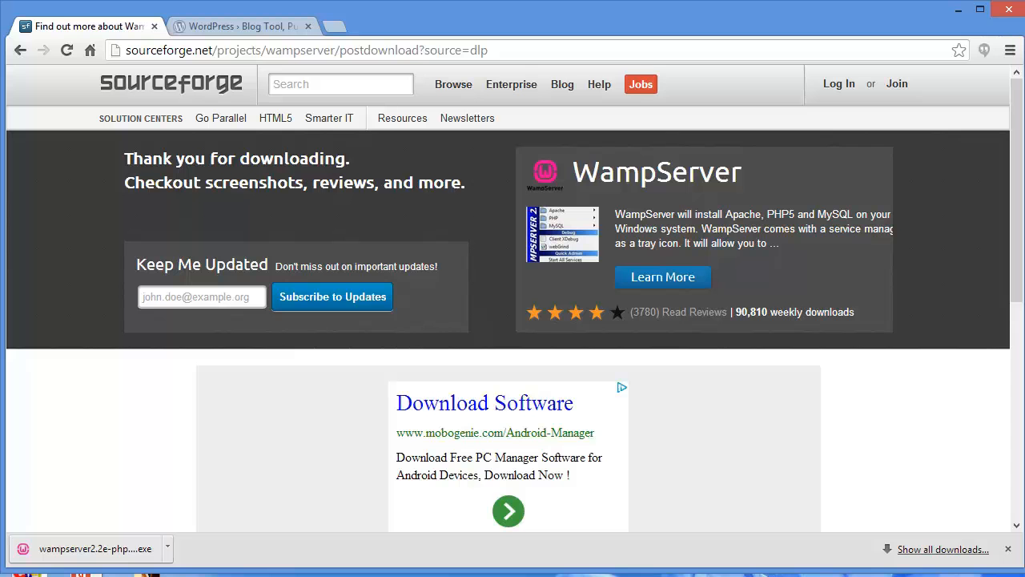
left_click(958, 10)
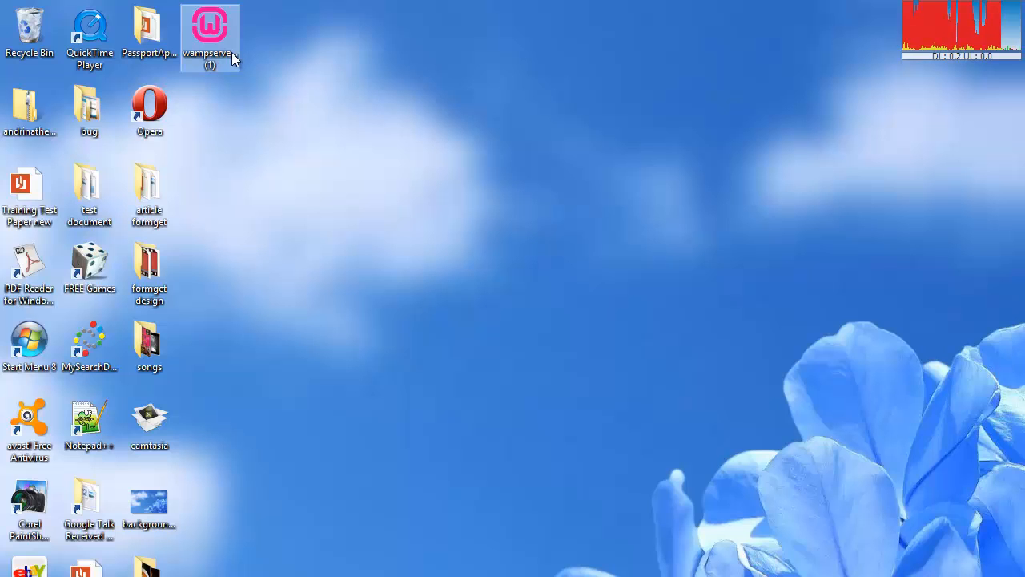
Launch the downloaded WampServer 2 installer and accept its license agreement.
double_click(208, 24)
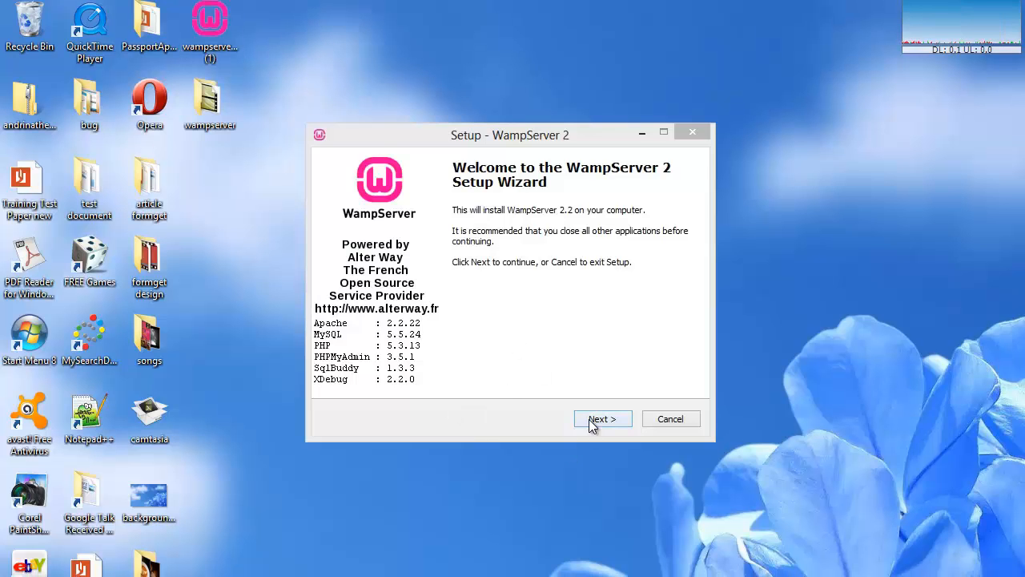
left_click(602, 418)
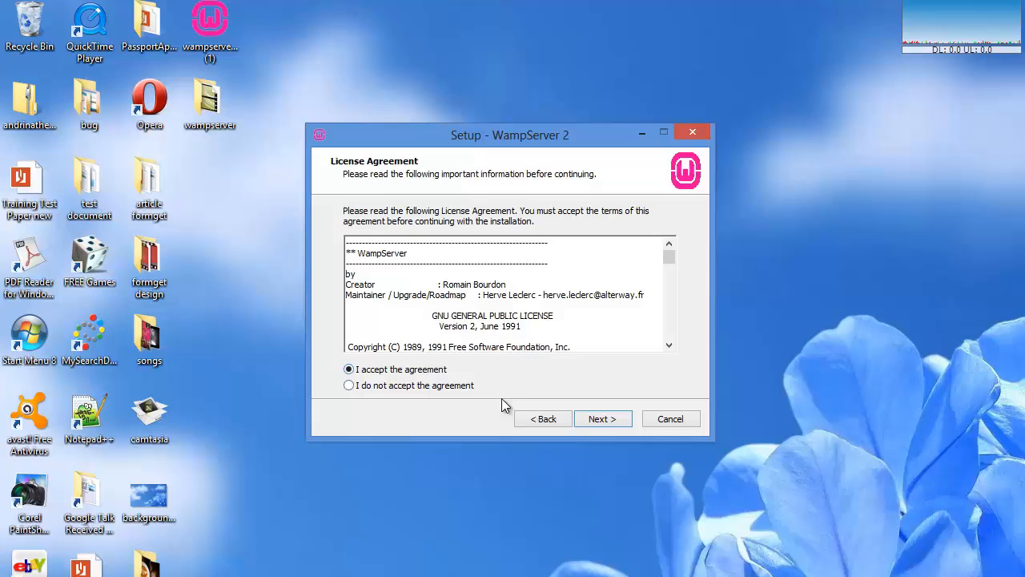
left_click(602, 419)
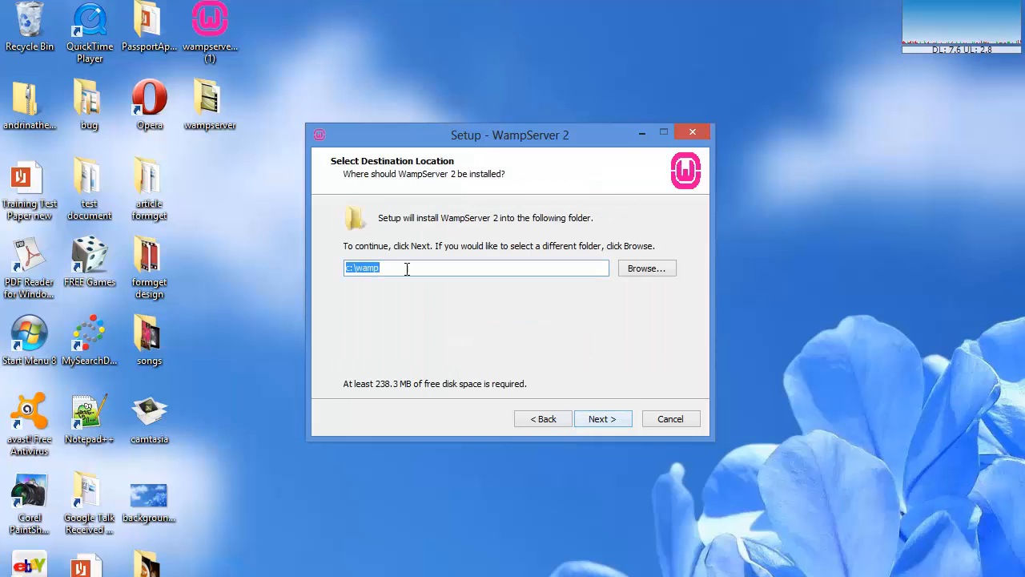
mouse_move(340, 286)
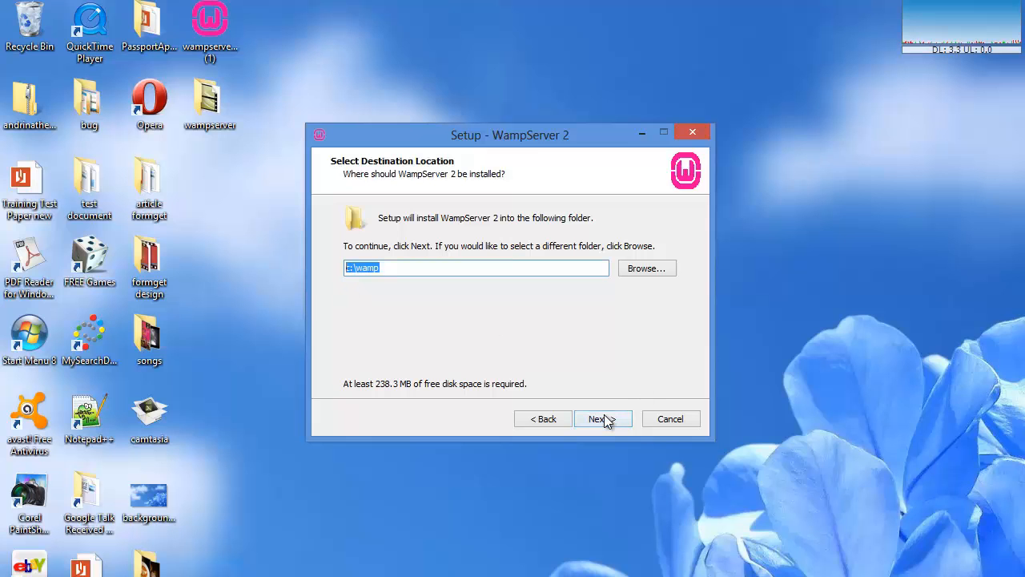
Keep c:\wamp as the folder with quick launch and desktop icons, and start the installation.
left_click(600, 418)
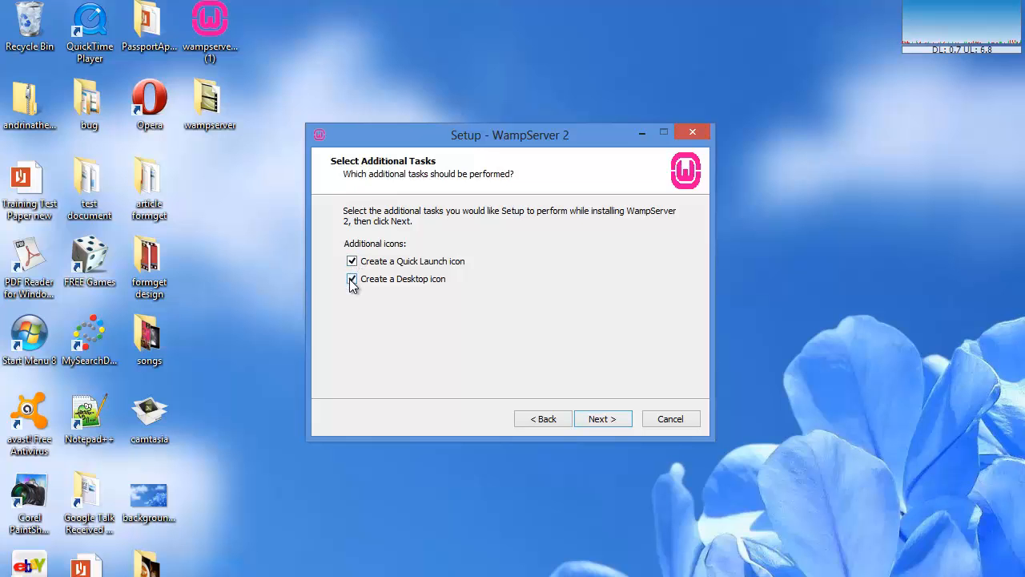
left_click(602, 418)
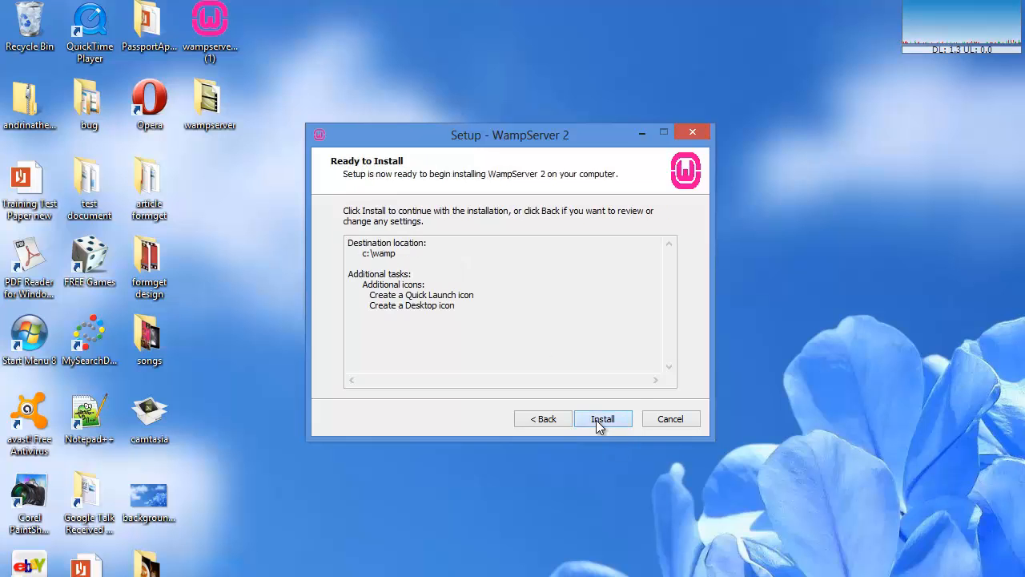
left_click(602, 418)
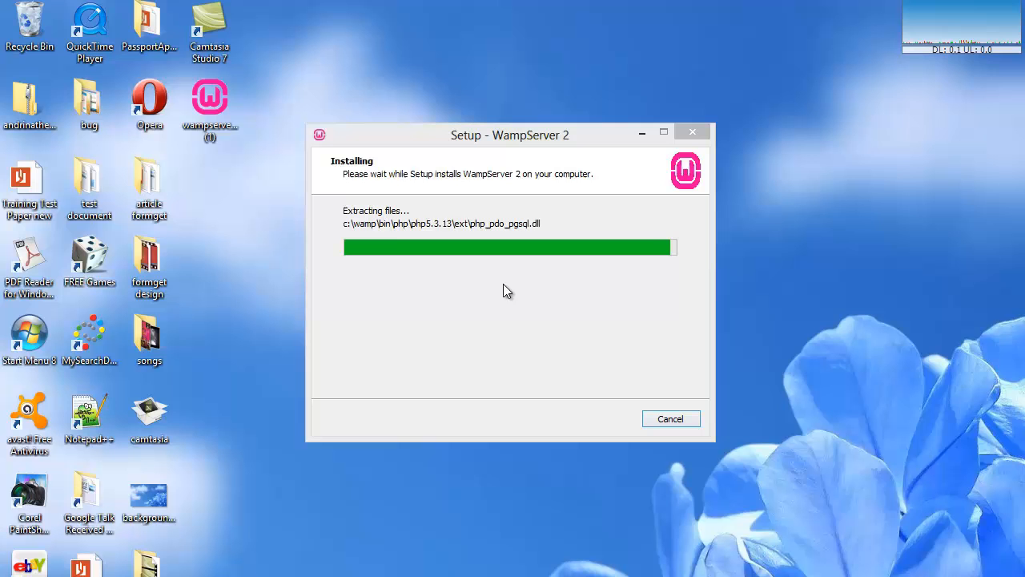
mouse_move(580, 305)
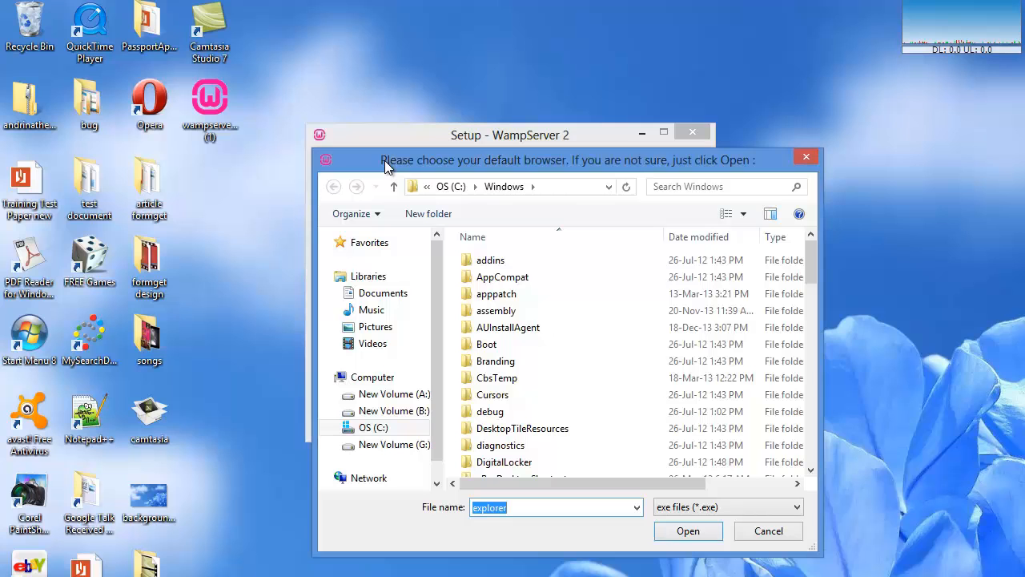
mouse_move(548, 544)
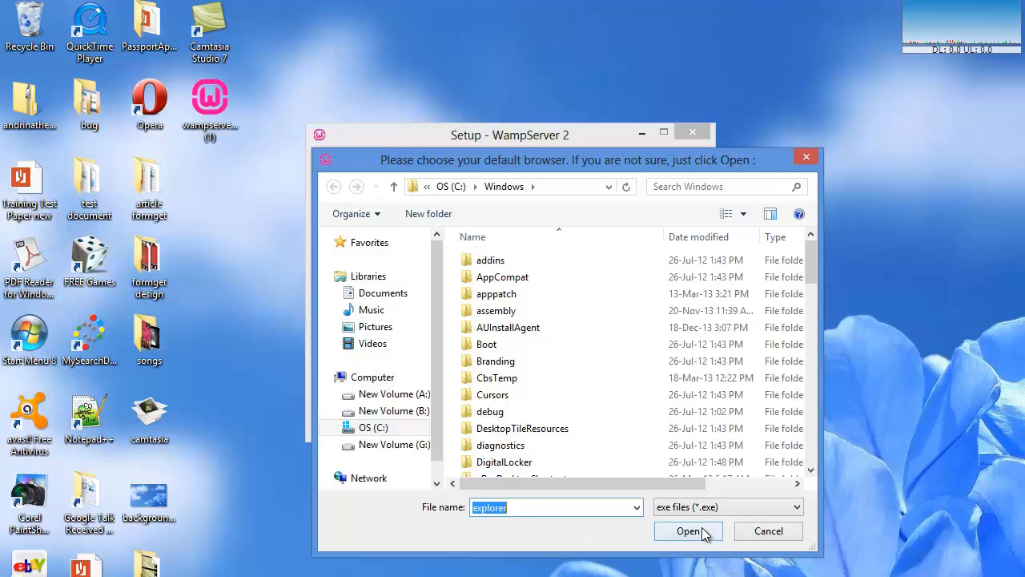
Accept explorer.exe as browser and default PHP mail settings, finishing with 'Launch WampServer 2 now' checked.
left_click(689, 530)
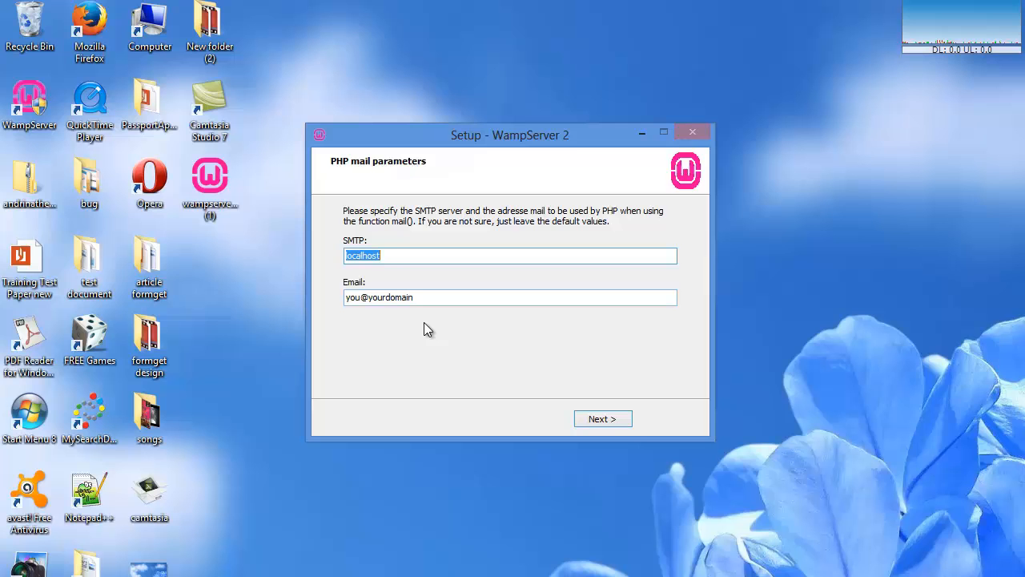
left_click(603, 418)
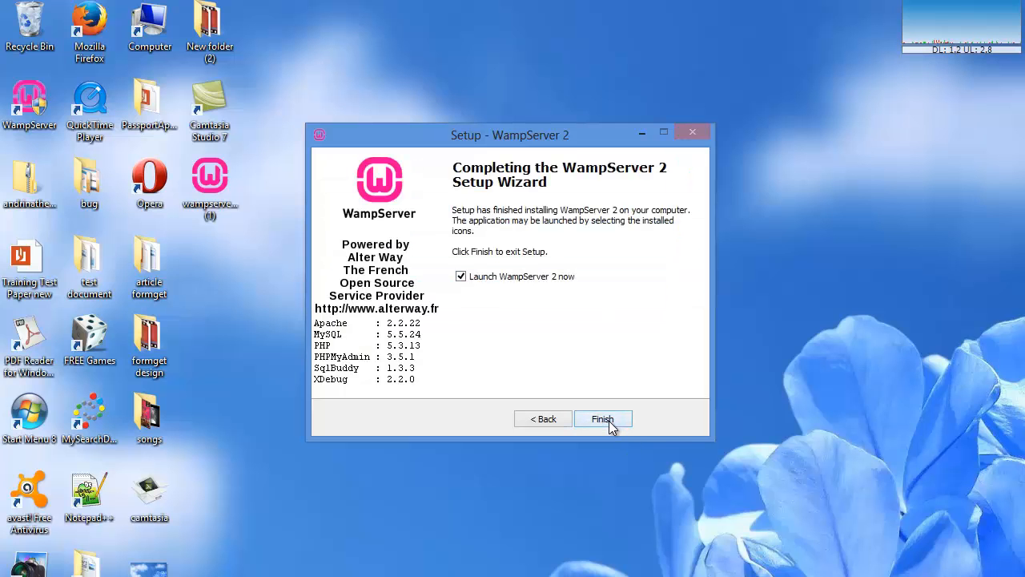
left_click(602, 418)
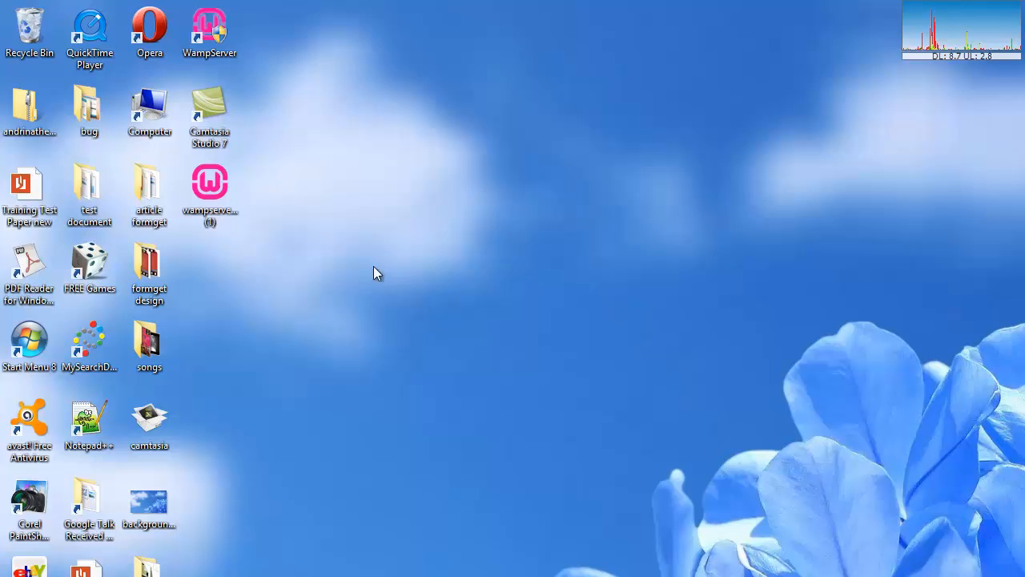
double_click(149, 104)
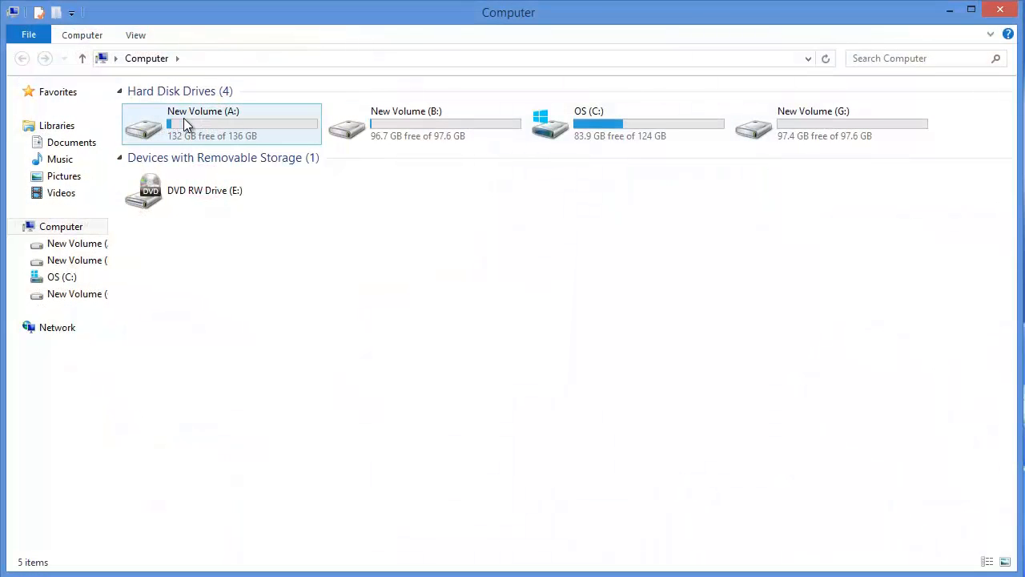
double_click(625, 125)
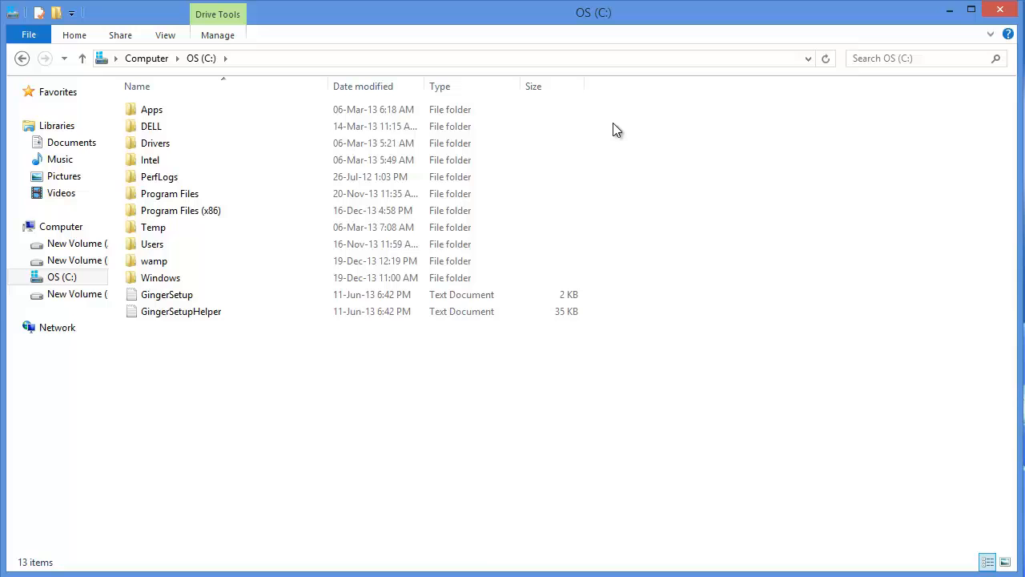
mouse_move(154, 260)
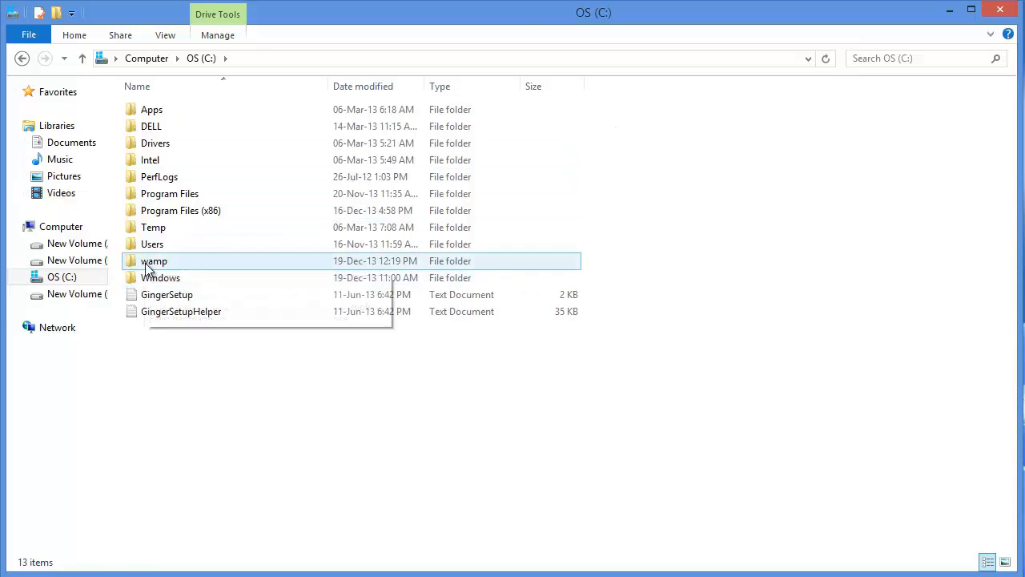
double_click(154, 260)
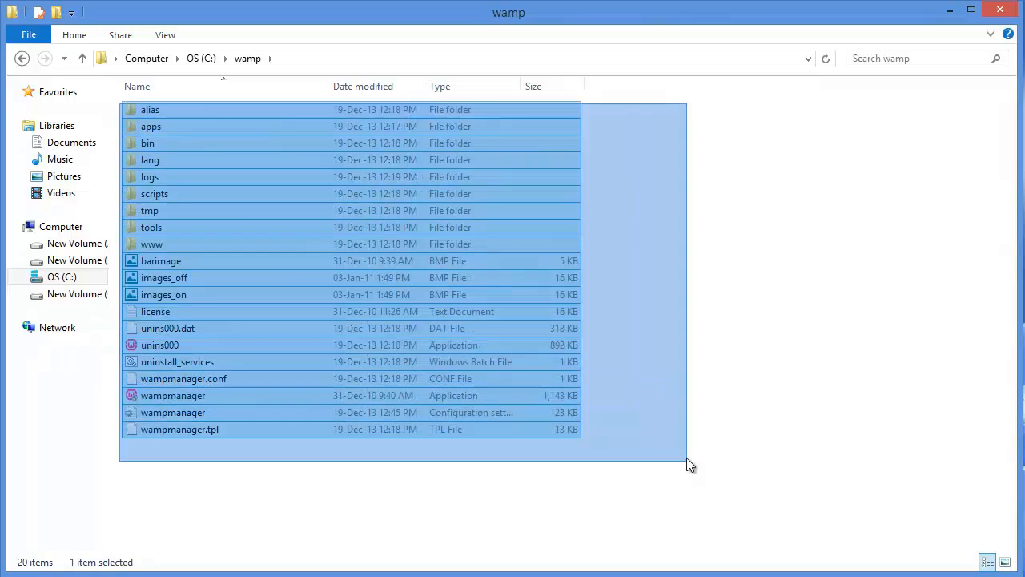
key("ctrl+a")
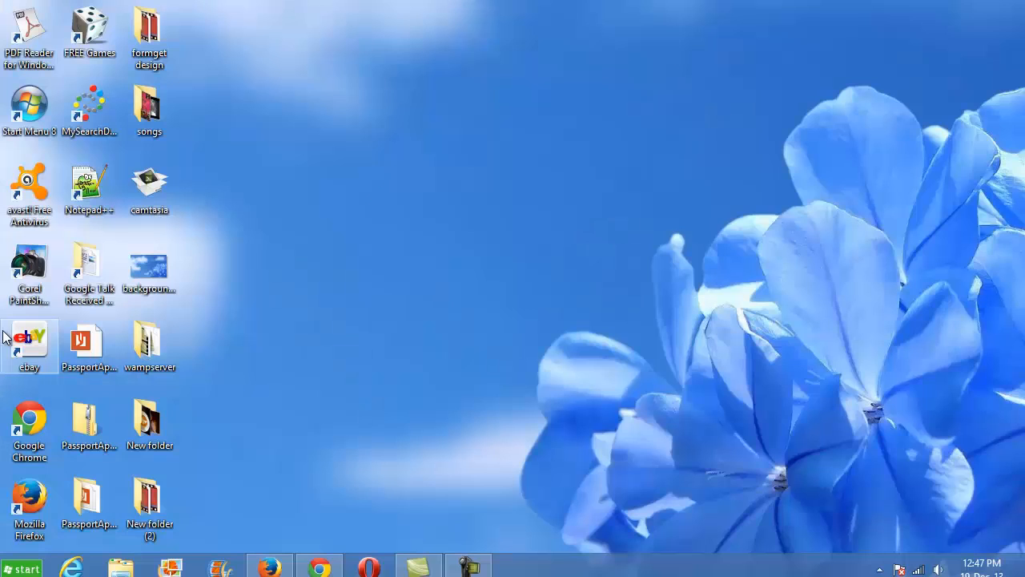
Reveal the hidden tray icons and show WampServer's control menu with localhost and Put Online.
left_click(880, 570)
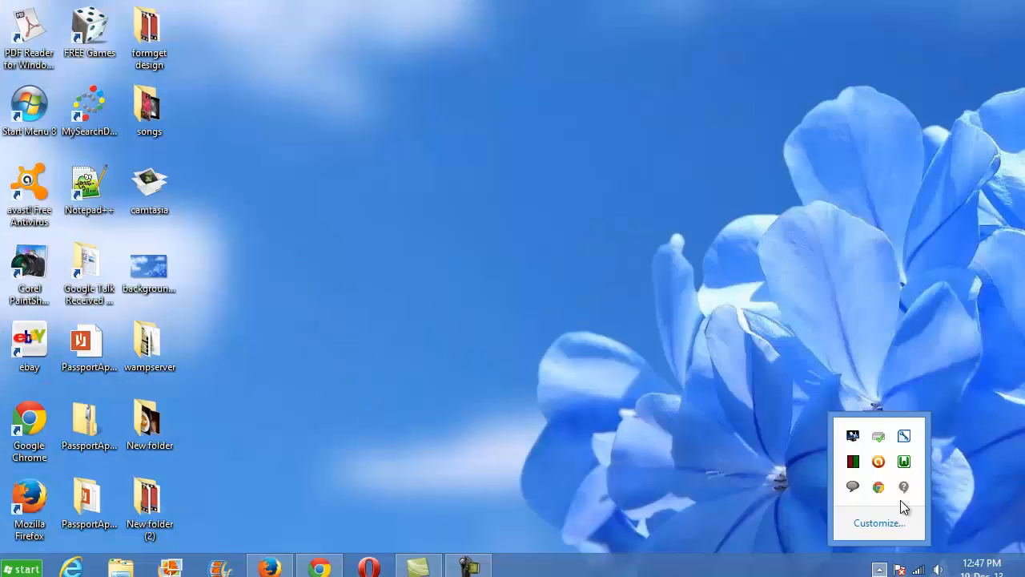
mouse_move(904, 462)
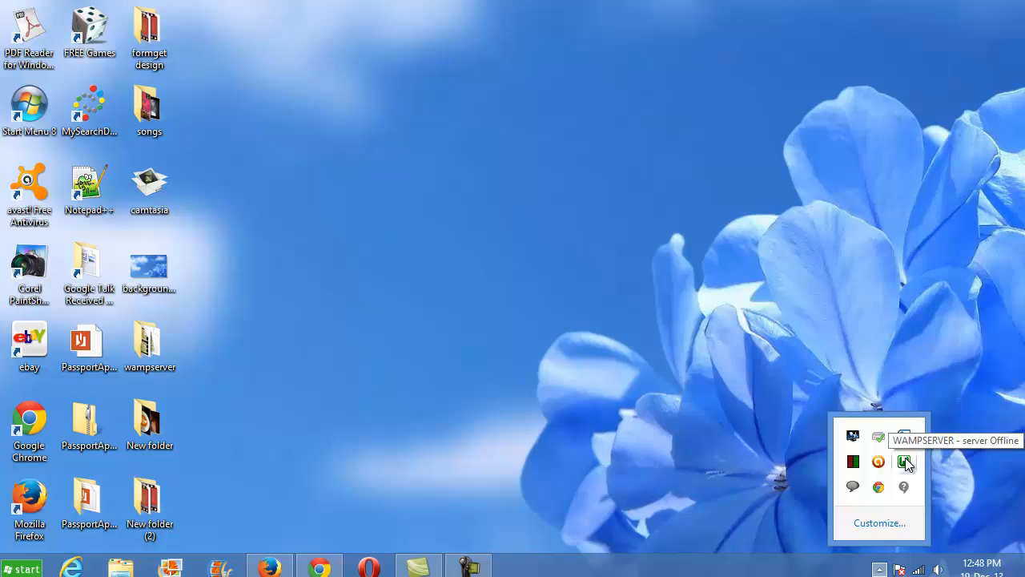
left_click(906, 462)
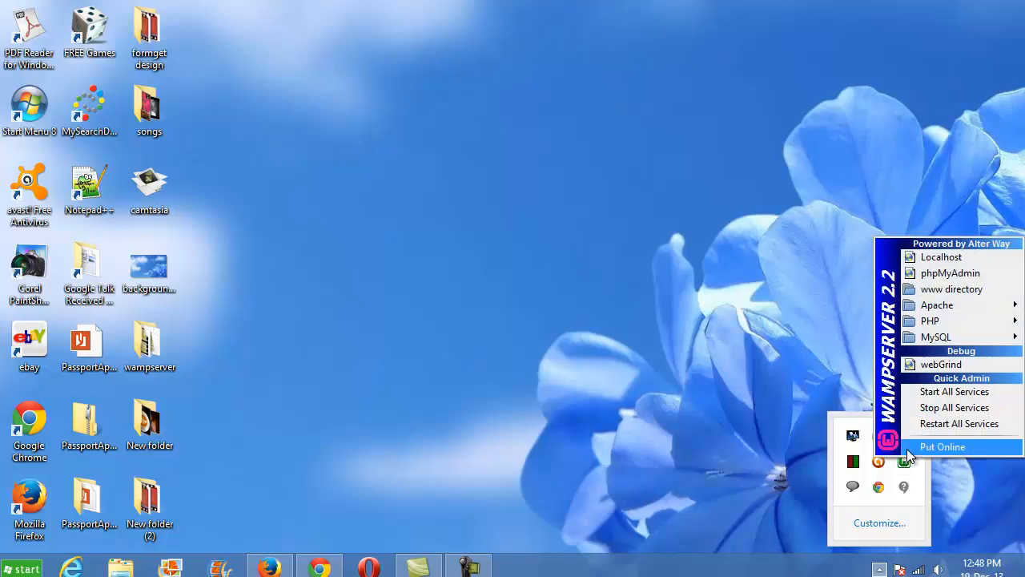
mouse_move(880, 487)
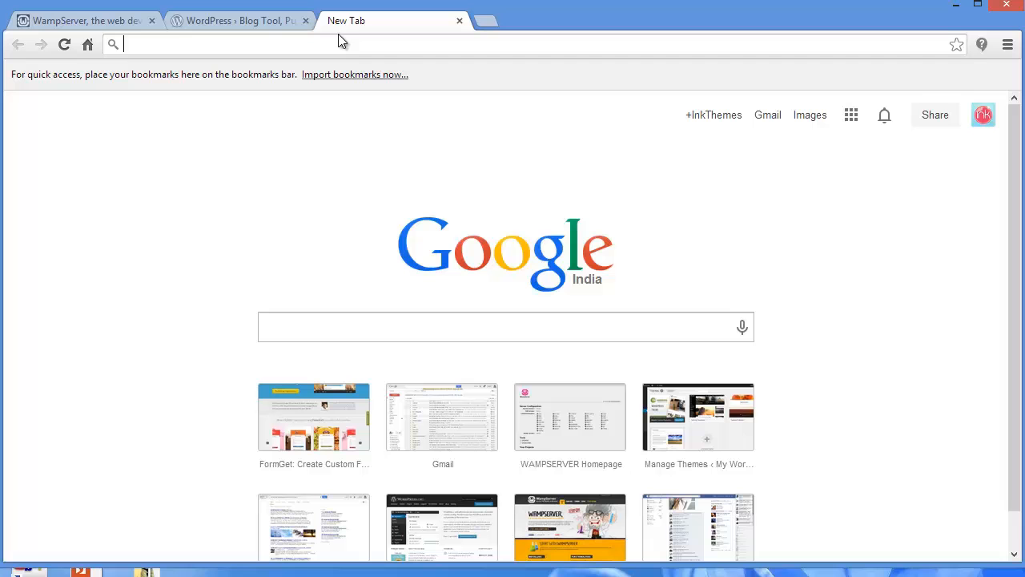
Load 127.0.0.1 to view the local WampServer homepage's server configuration, then return to WordPress.org.
type("127.0.0.1")
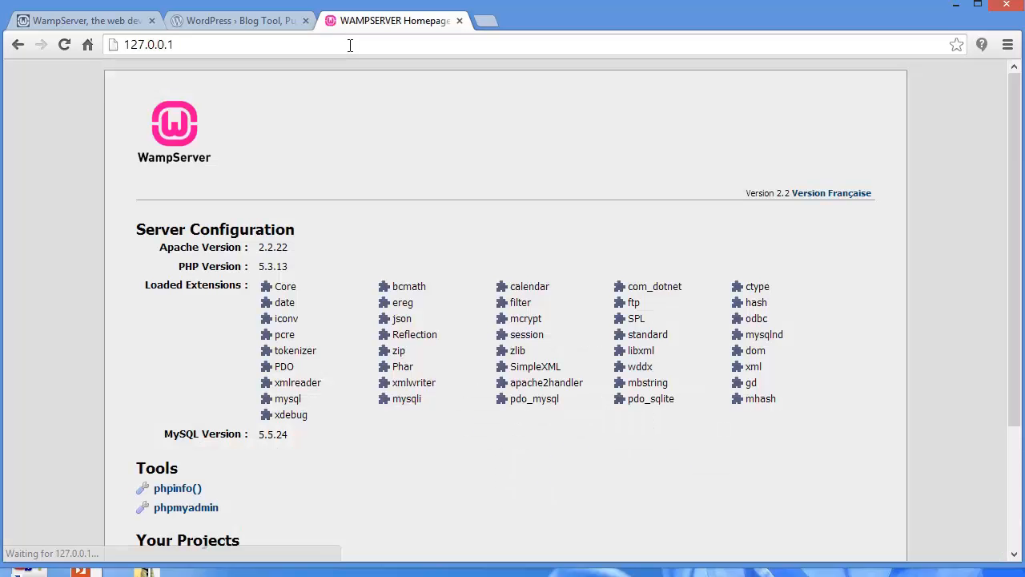
scroll("down", 3)
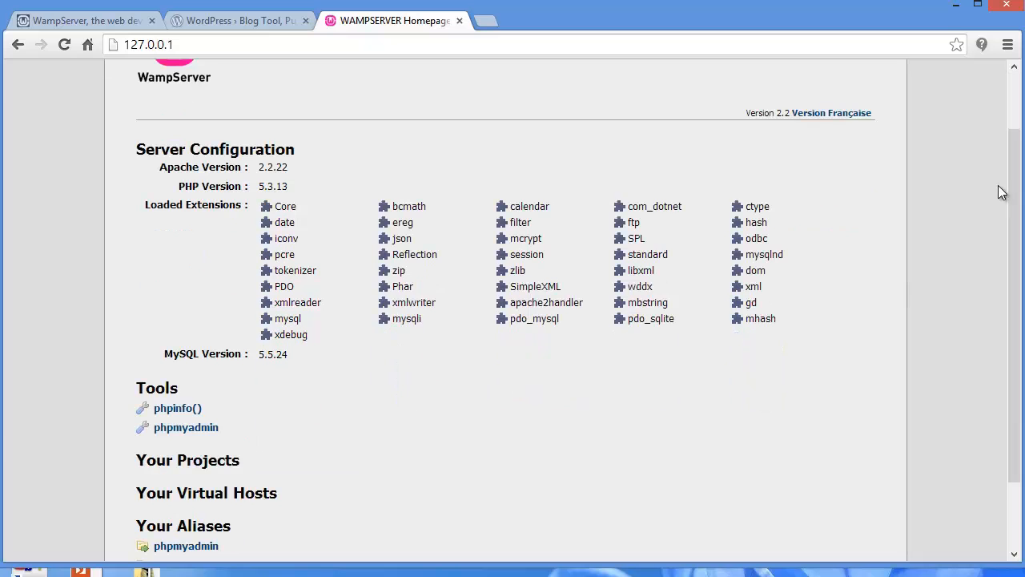
scroll("down", 3)
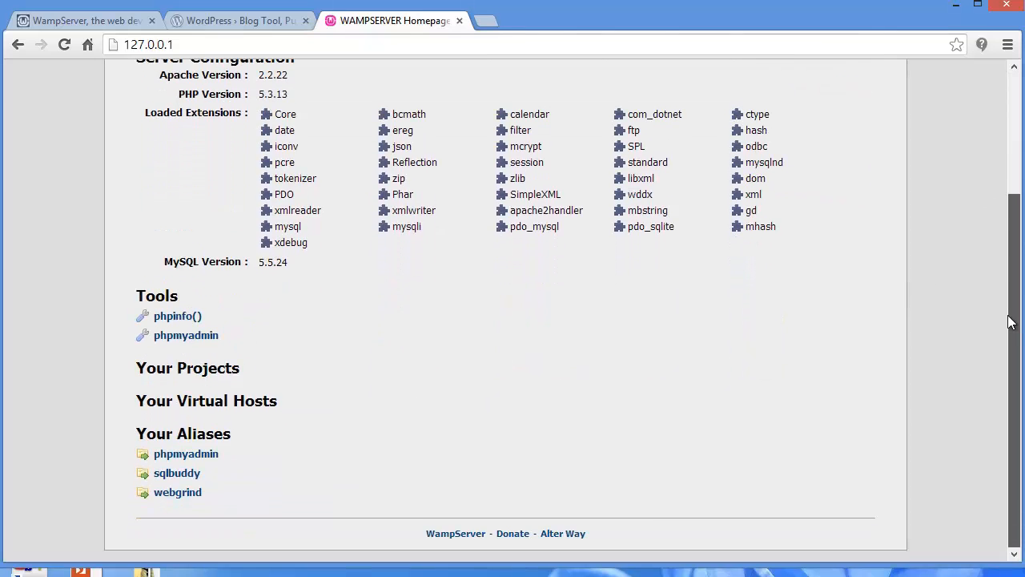
scroll("up", 3)
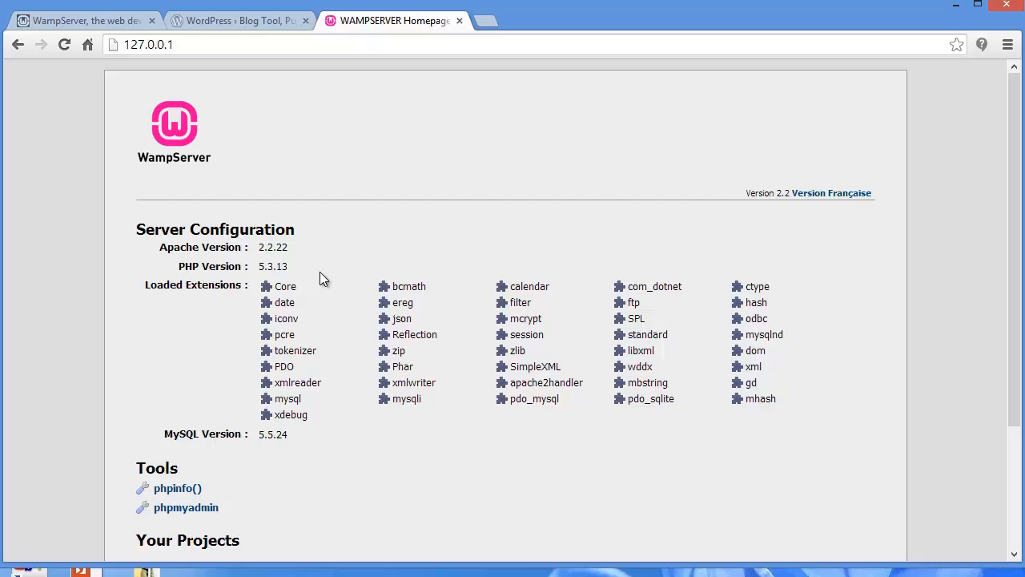
scroll("down", 3)
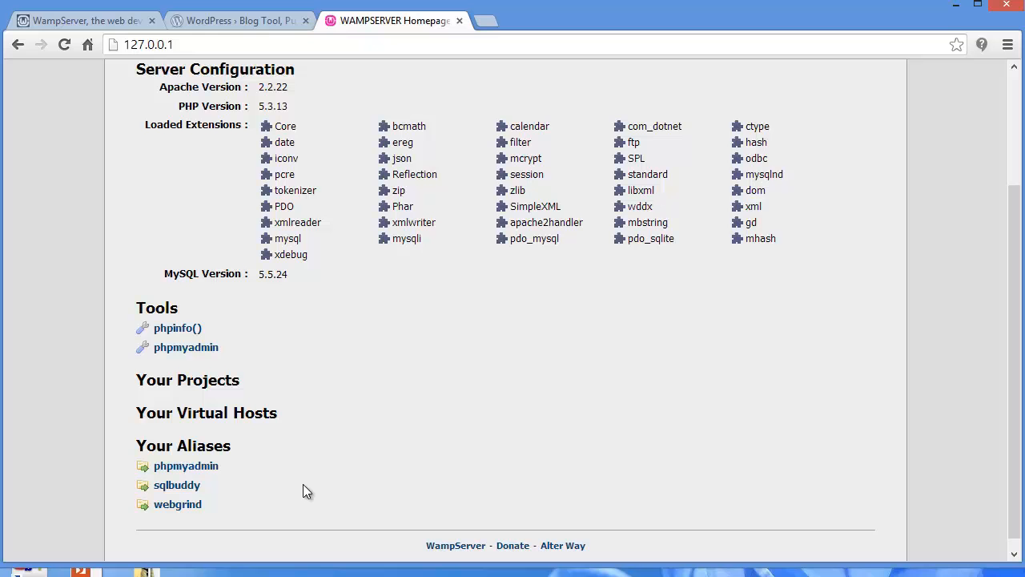
scroll("up", 3)
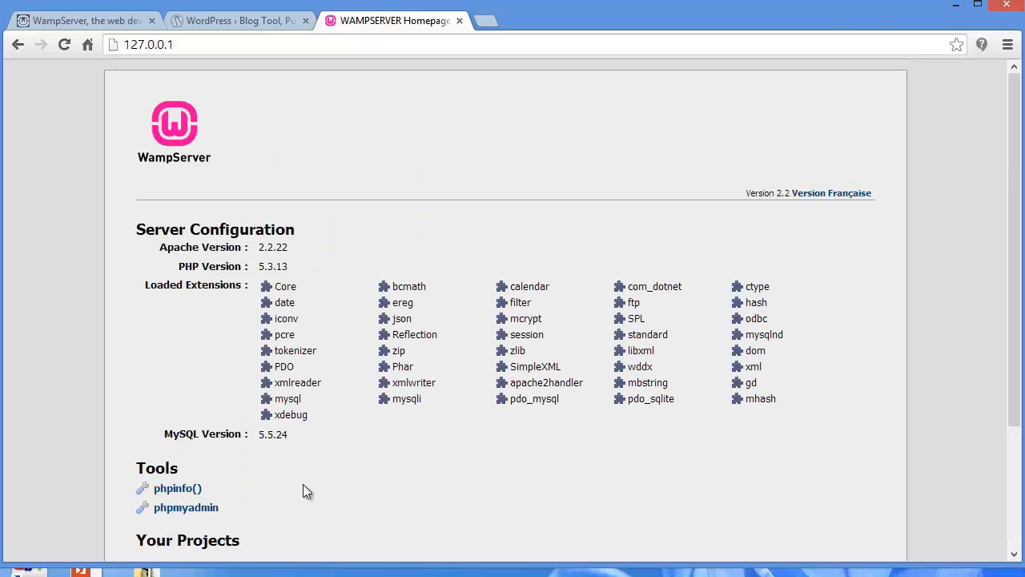
left_click(237, 19)
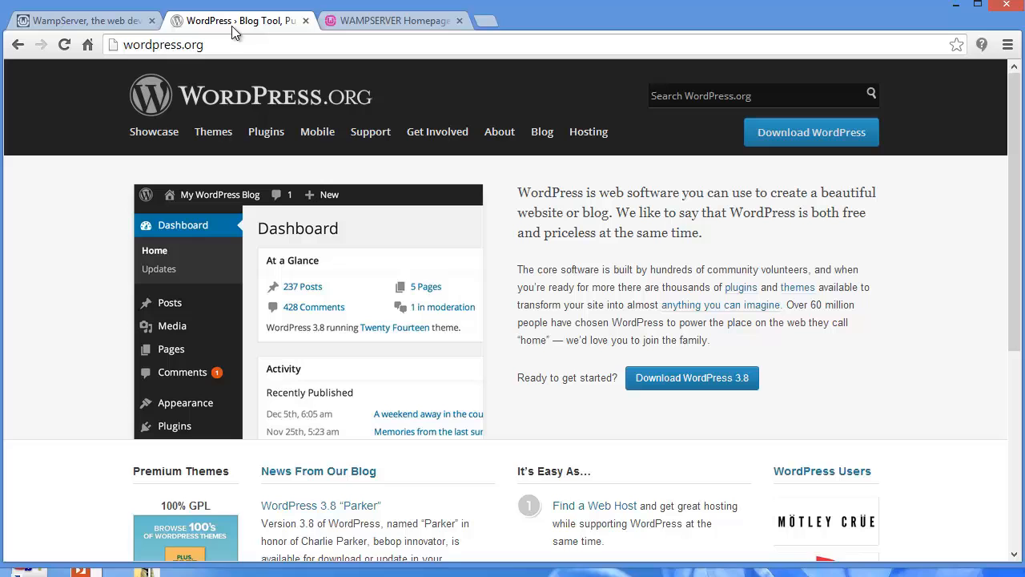
mouse_move(333, 292)
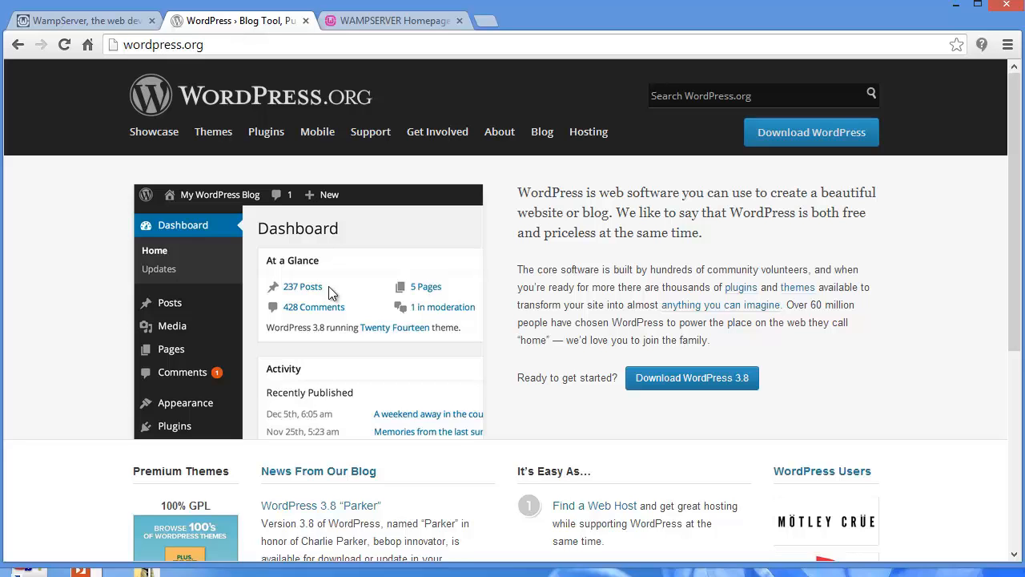